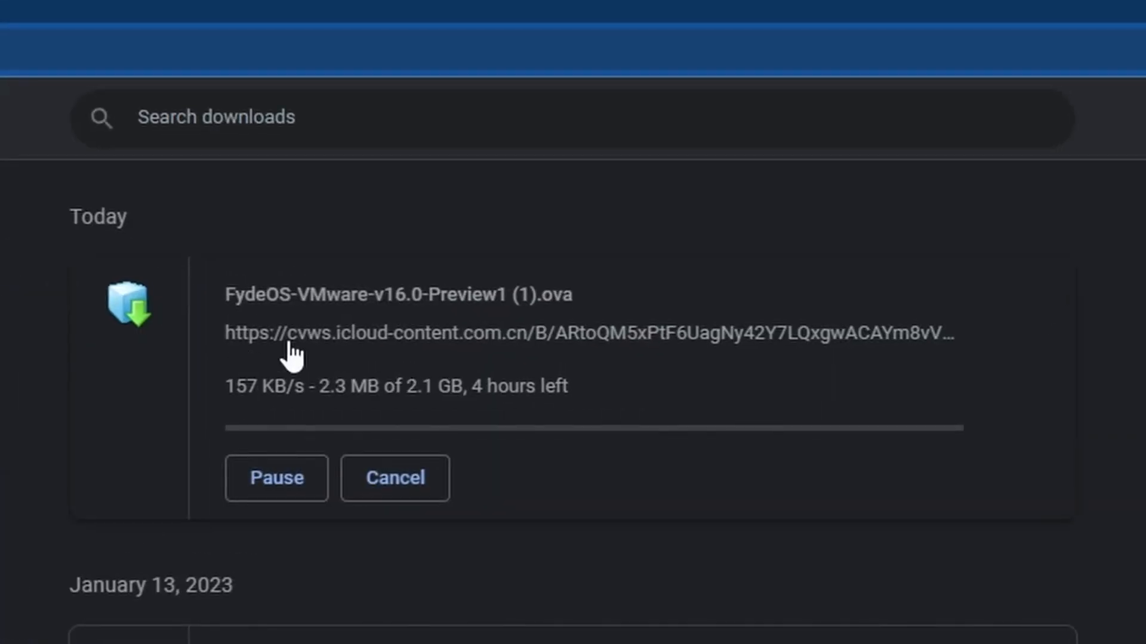
mouse_move(323, 367)
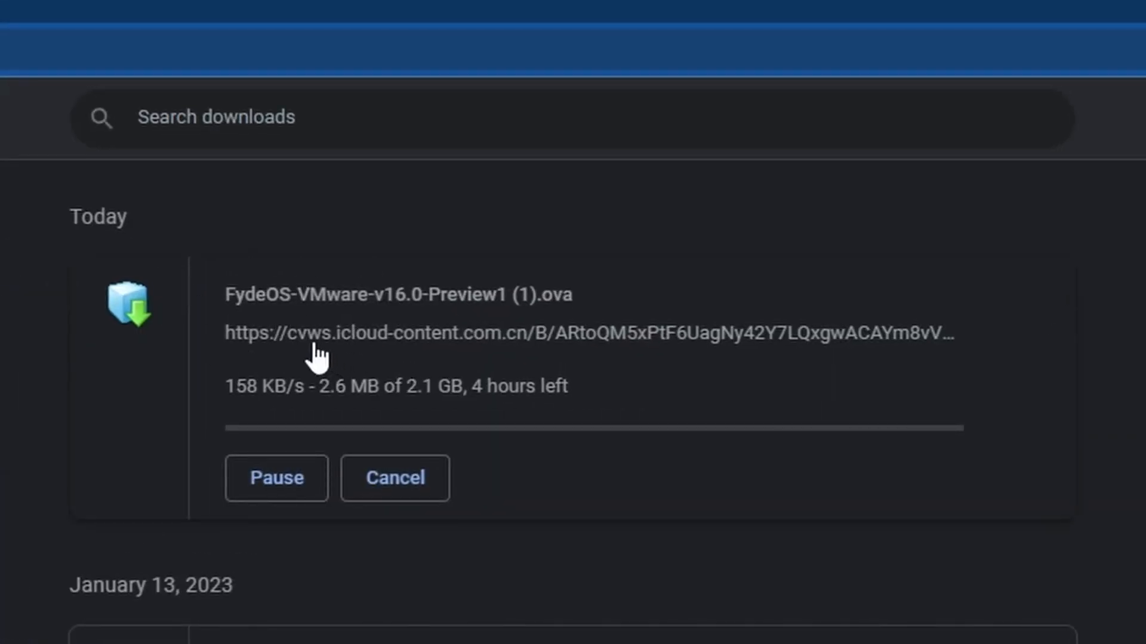
mouse_move(222, 399)
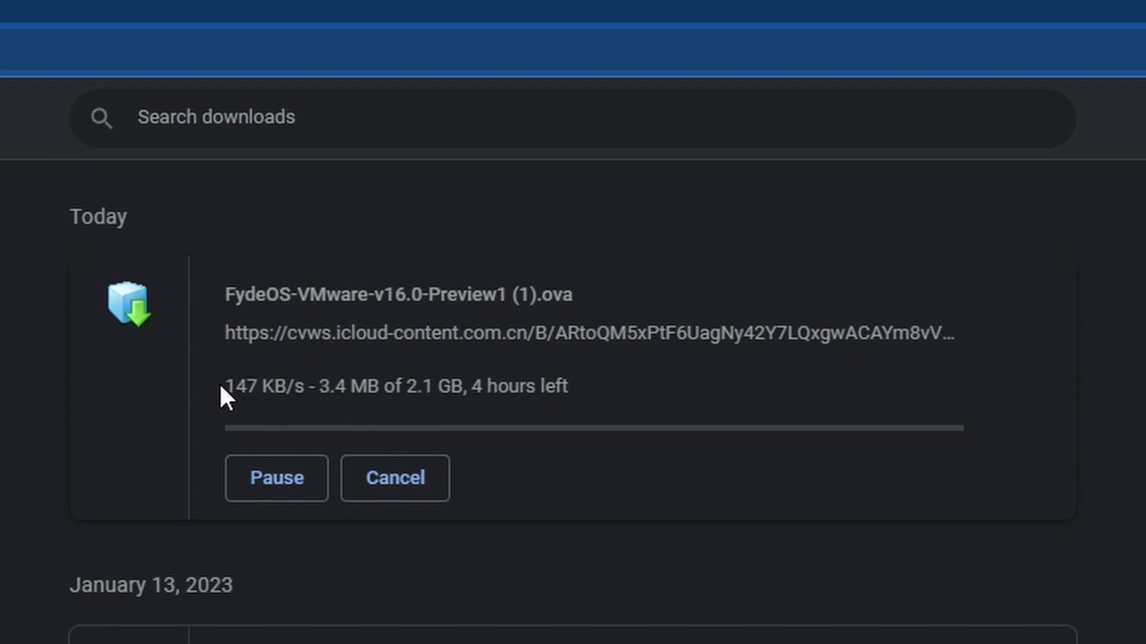
Start the 64-bit Windows 11 English ISO download, then pause it at 1.2 of 5.2 GB.
double_click(256, 402)
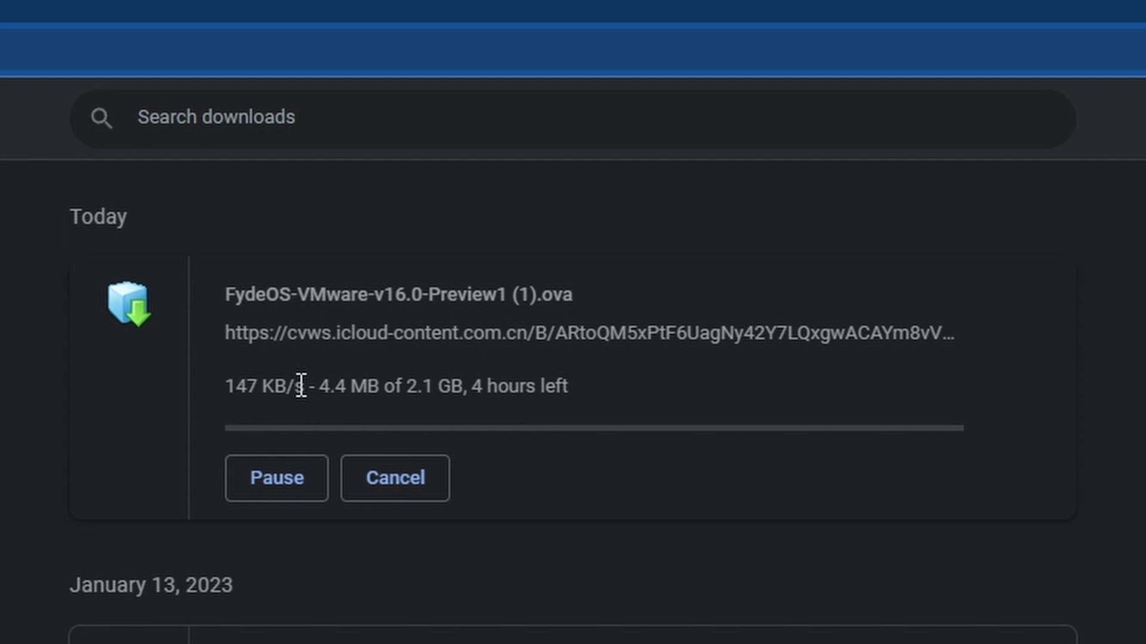
mouse_move(620, 408)
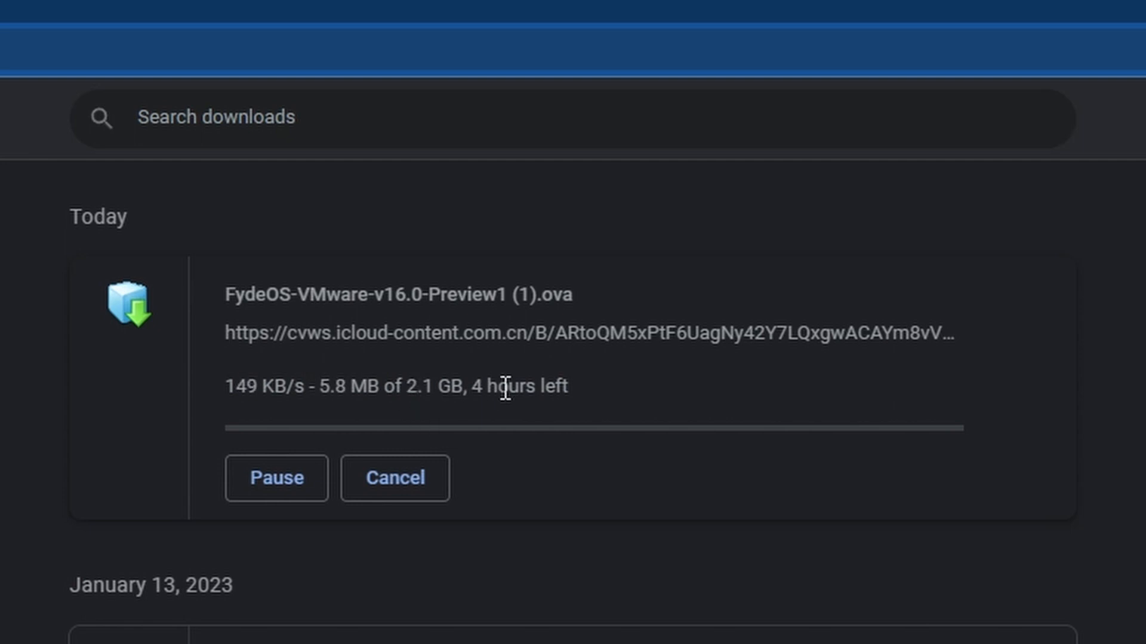
mouse_move(469, 523)
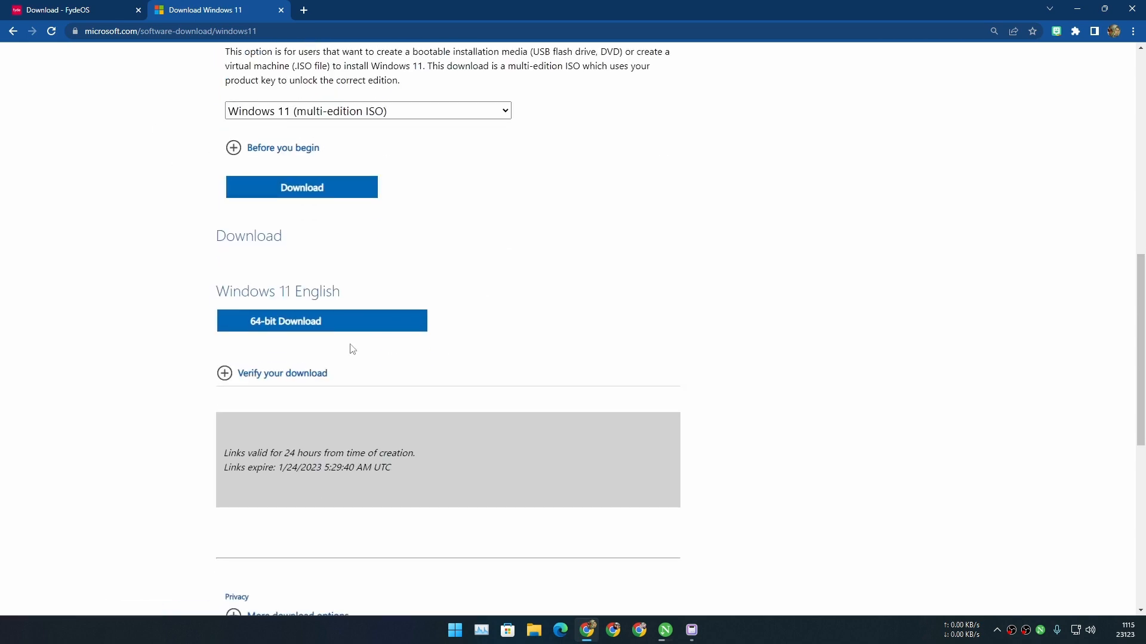
click(322, 321)
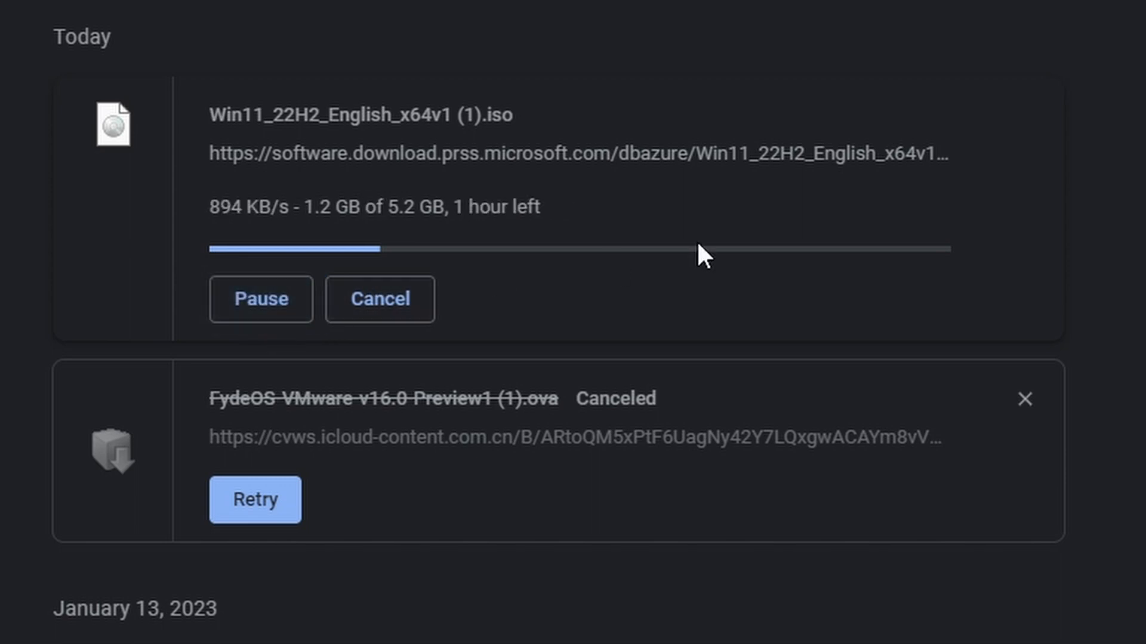
drag(212, 207, 321, 207)
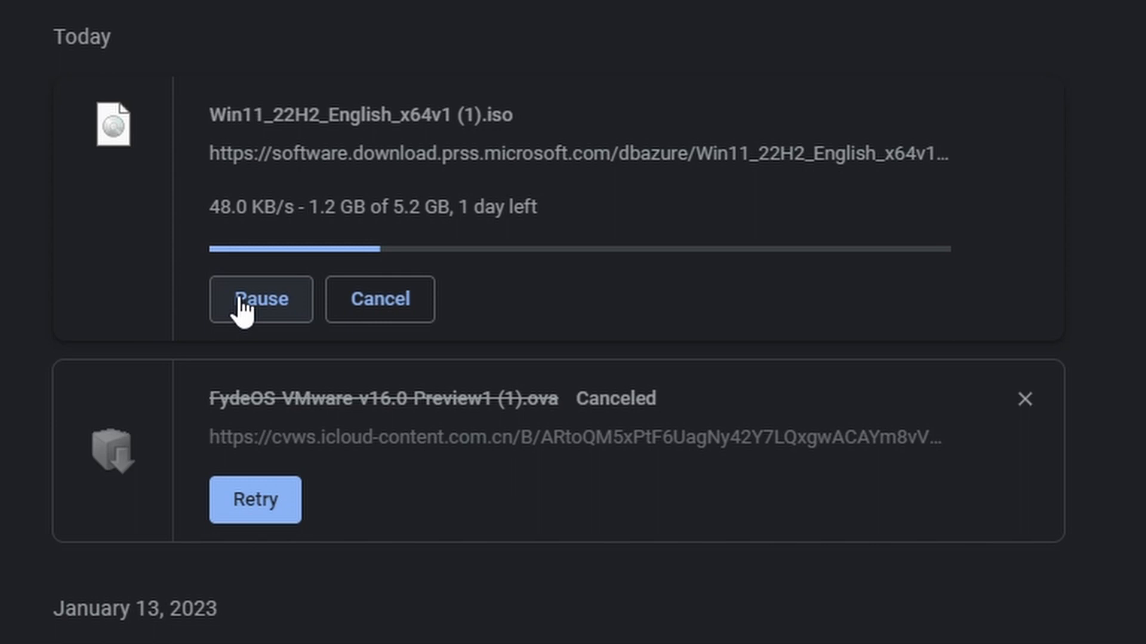
click(259, 299)
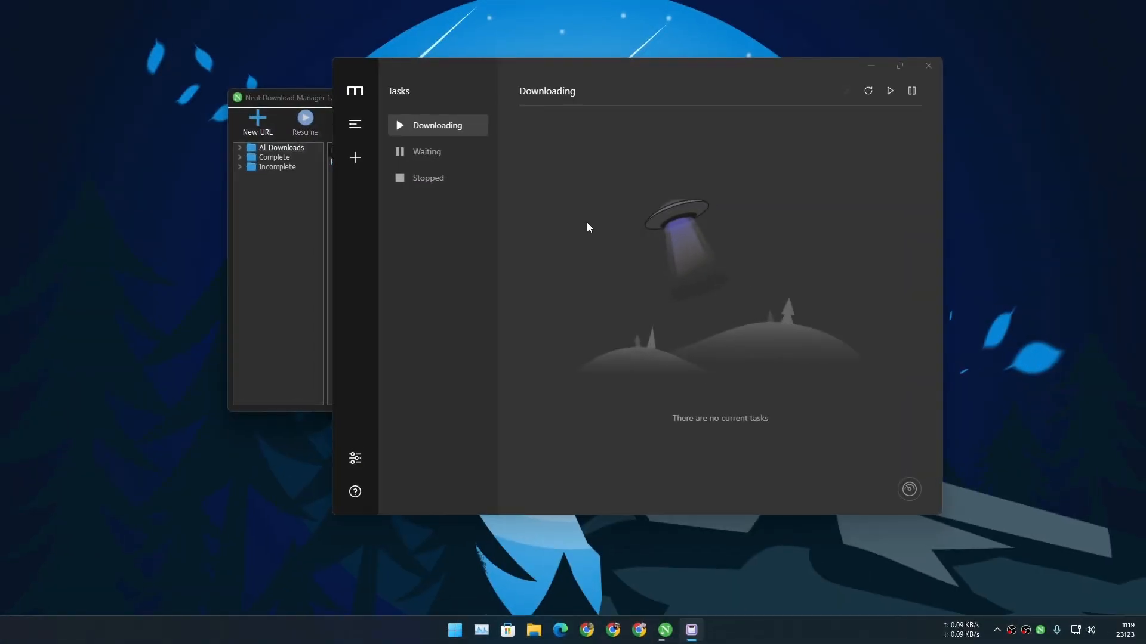
mouse_move(355, 161)
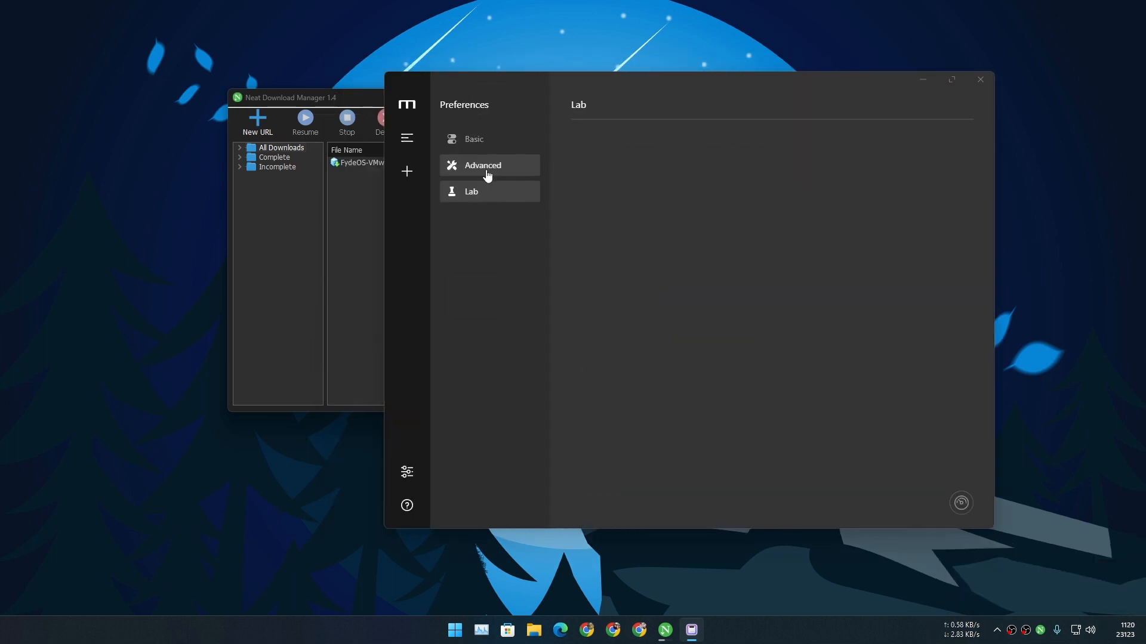
Switch to the Advanced page of Motrix preferences.
click(981, 79)
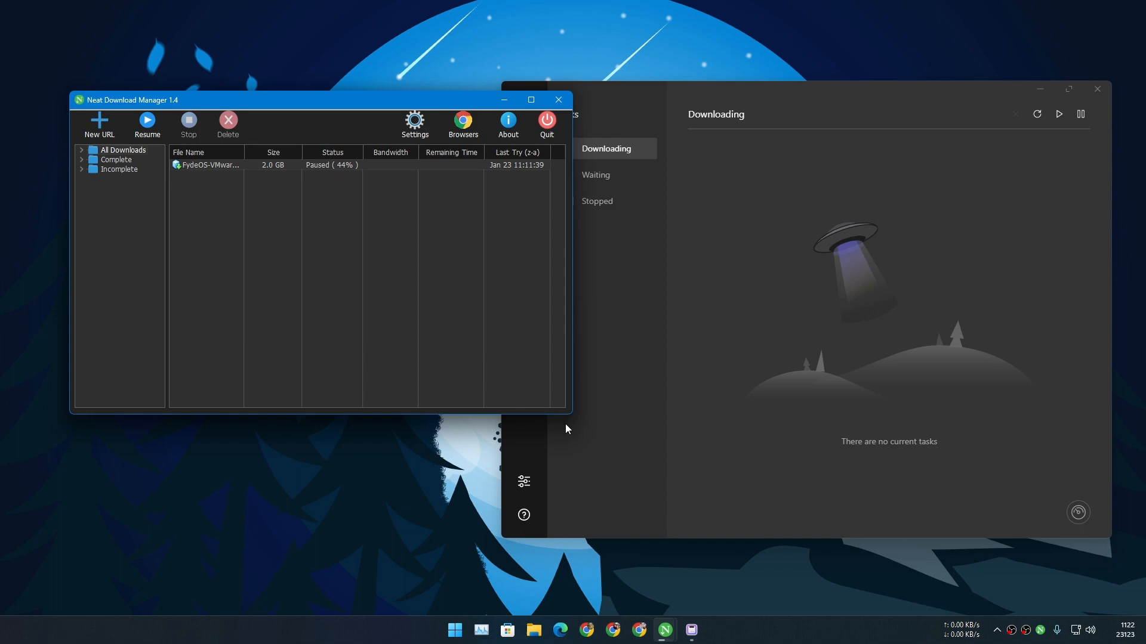
mouse_move(566, 412)
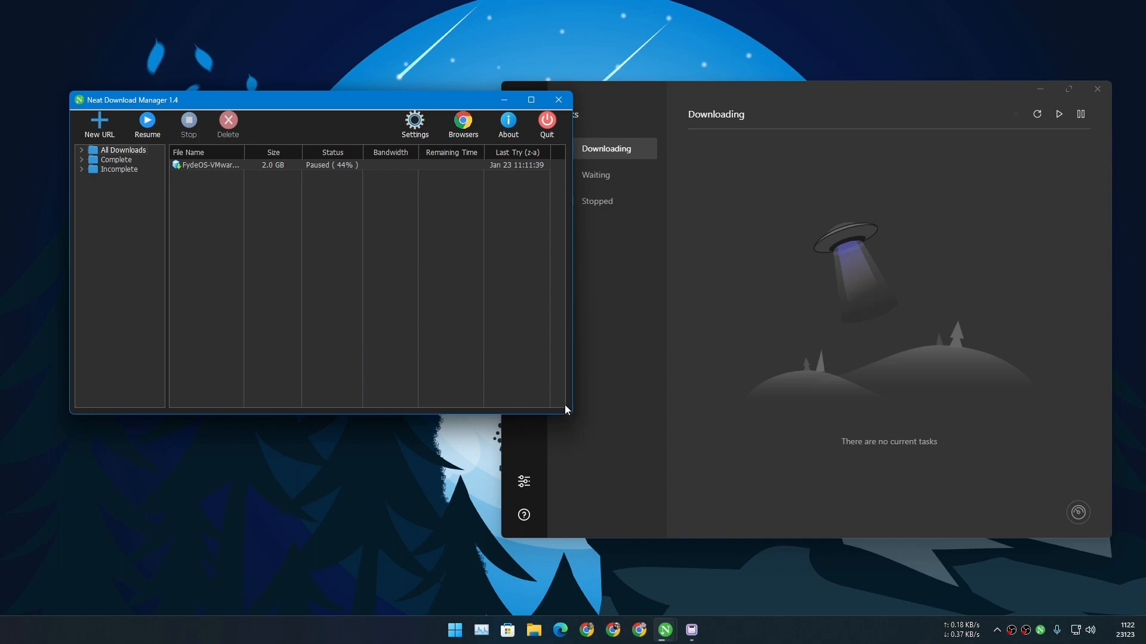